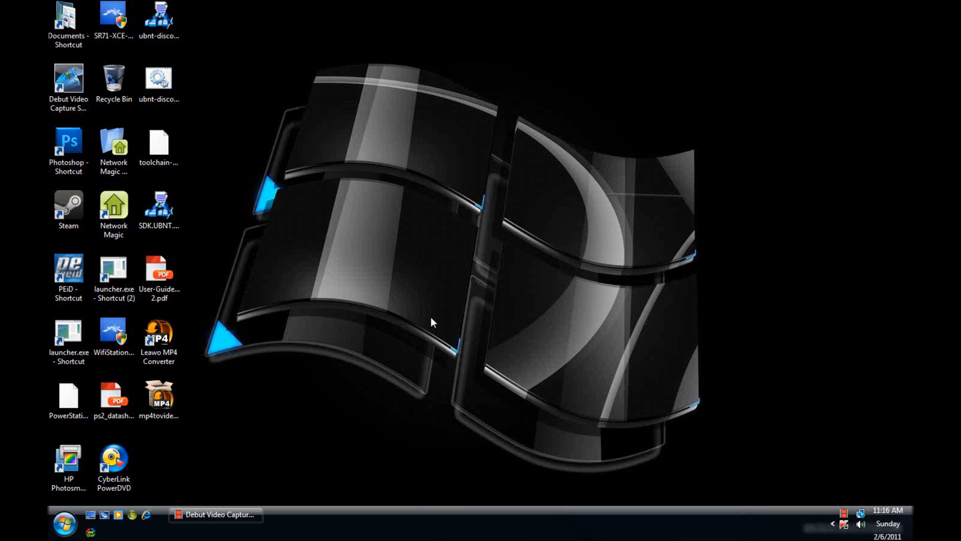
{"action": "mouse_move", "coordinate": [262, 442]}
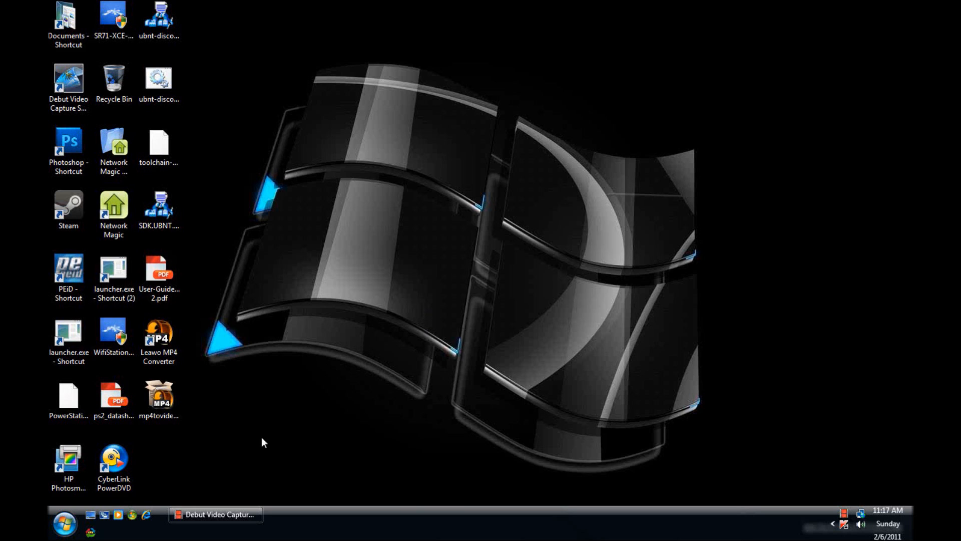
{"action": "mouse_move", "coordinate": [251, 60]}
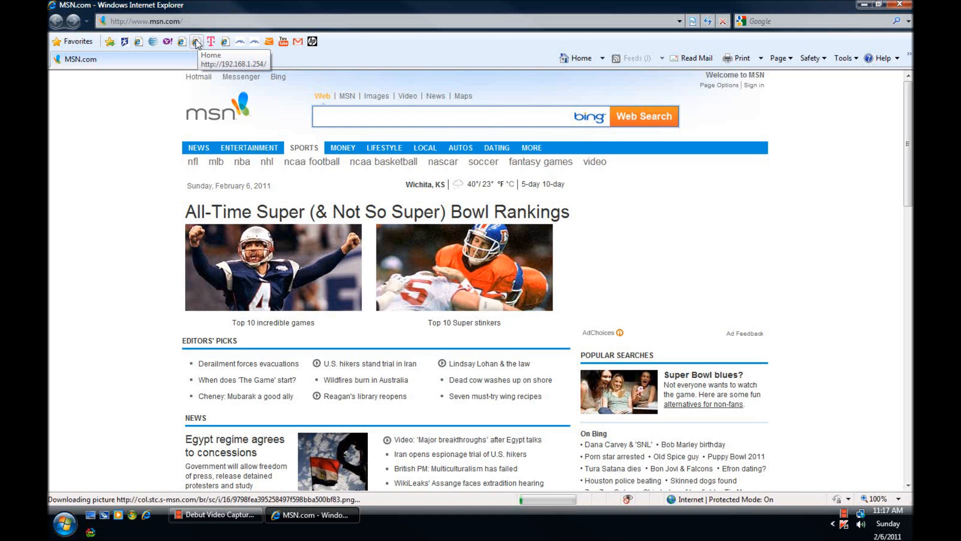
{"action": "left_click", "coordinate": [196, 41]}
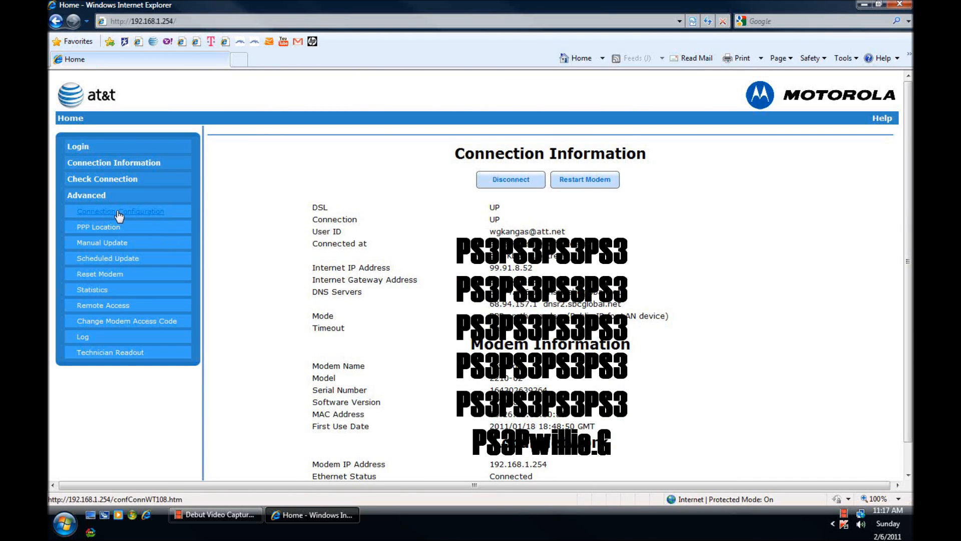
Show the modem's Connection Configuration down to 'Yes, use public IP address'
{"action": "left_click", "coordinate": [120, 210]}
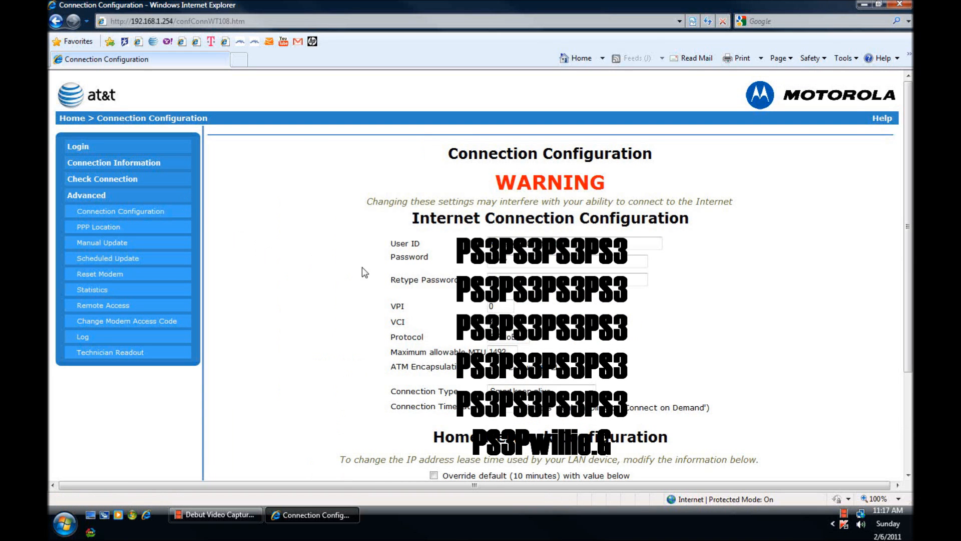
{"action": "scroll", "scroll_direction": "down", "scroll_amount": 3}
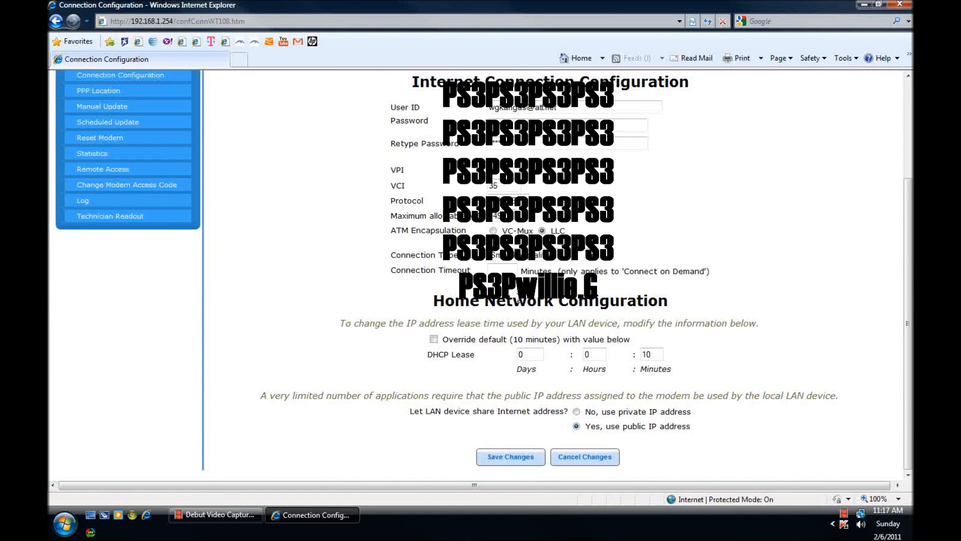
{"action": "mouse_move", "coordinate": [587, 319]}
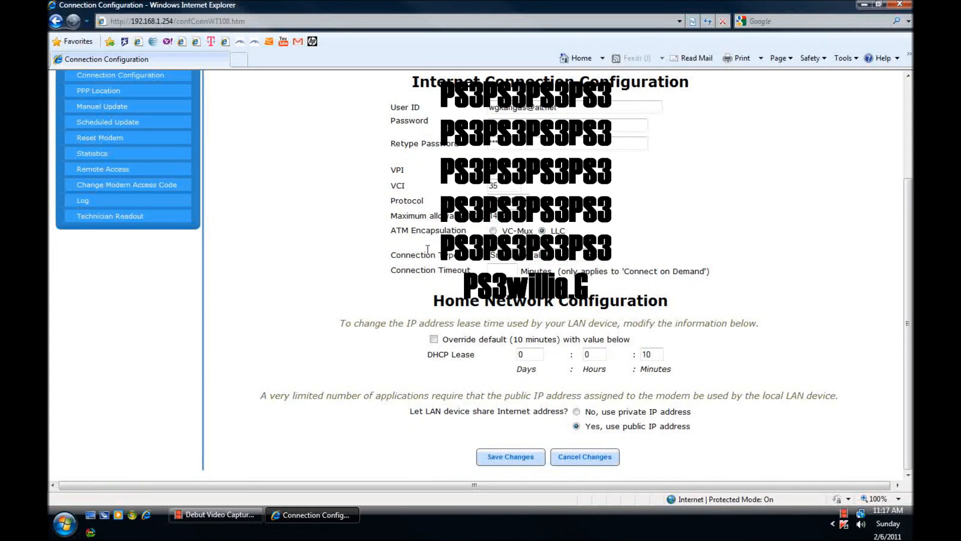
{"action": "mouse_move", "coordinate": [793, 109]}
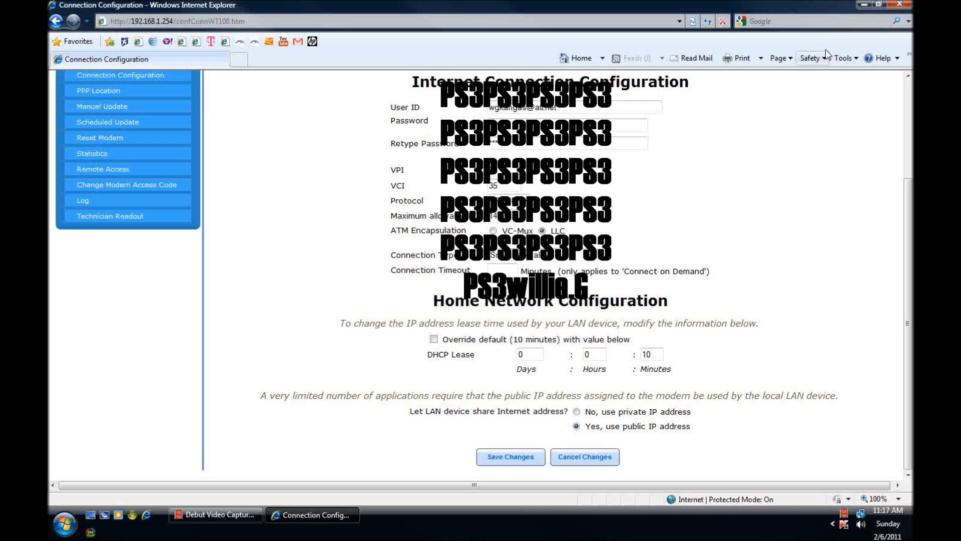
{"action": "mouse_move", "coordinate": [901, 86]}
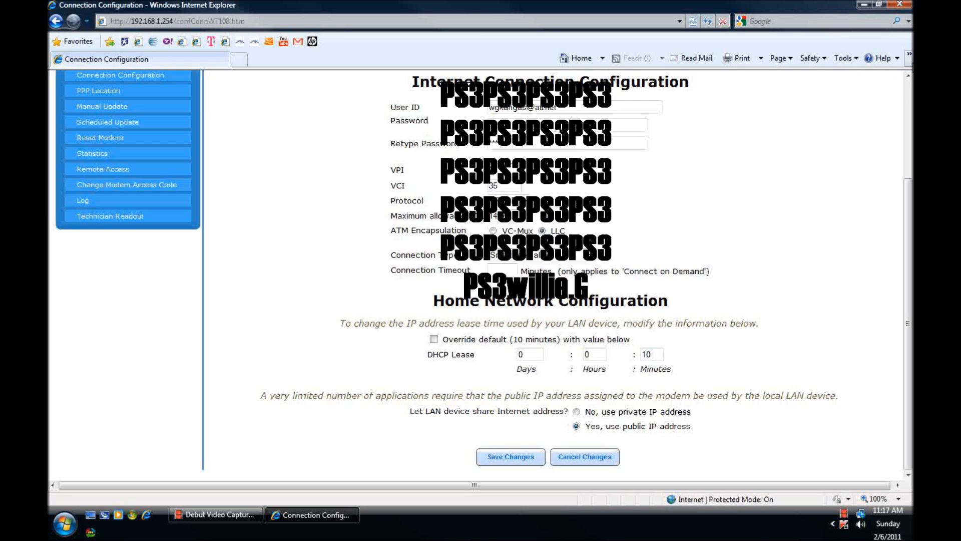
{"action": "mouse_move", "coordinate": [909, 68]}
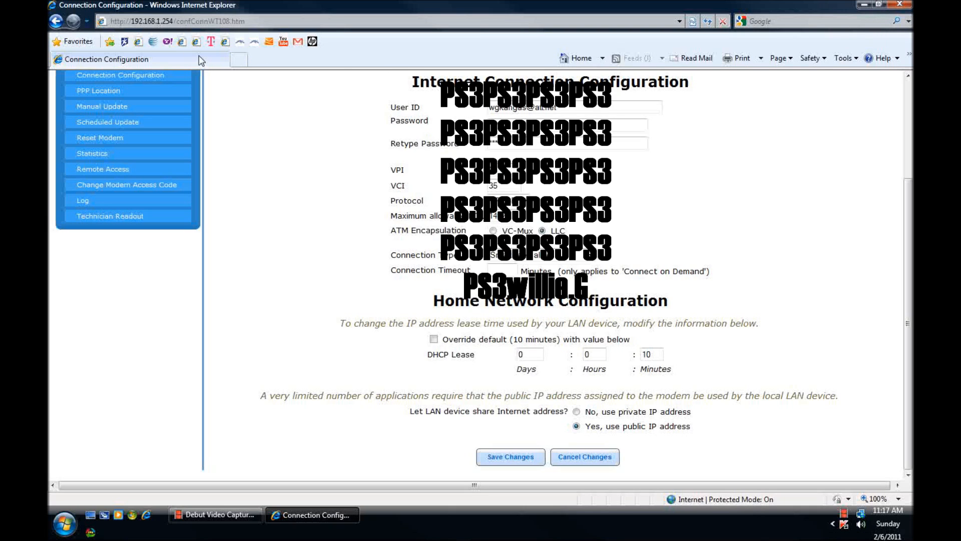
{"action": "mouse_move", "coordinate": [164, 50]}
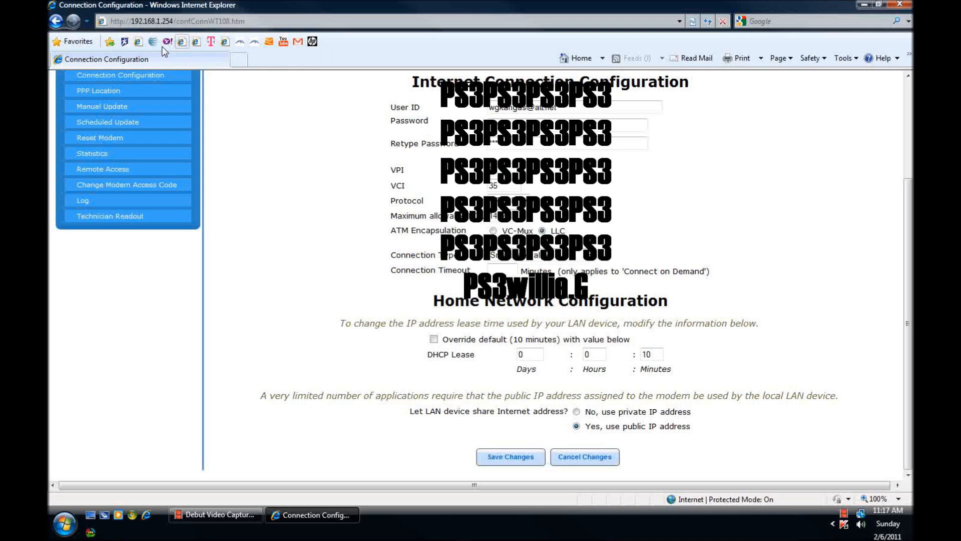
{"action": "mouse_move", "coordinate": [226, 42]}
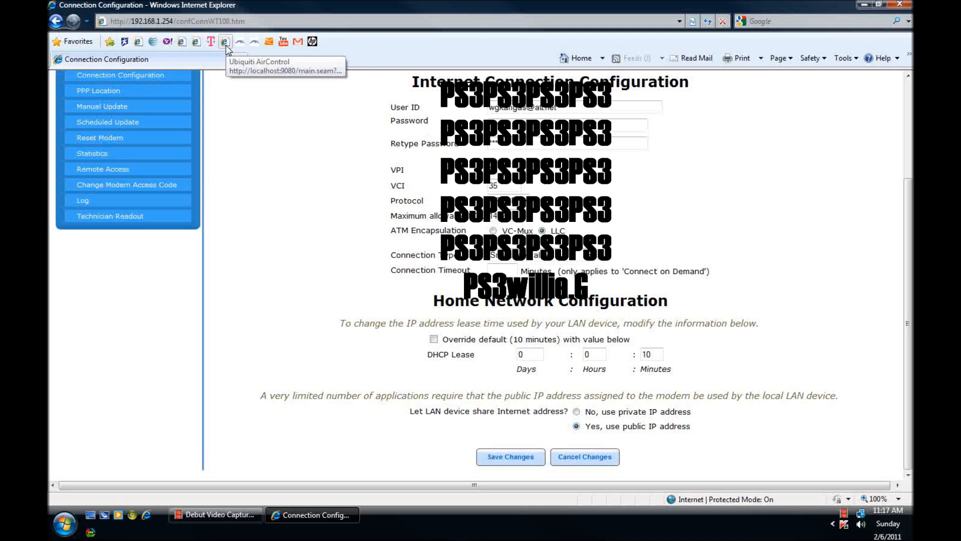
{"action": "mouse_move", "coordinate": [841, 531]}
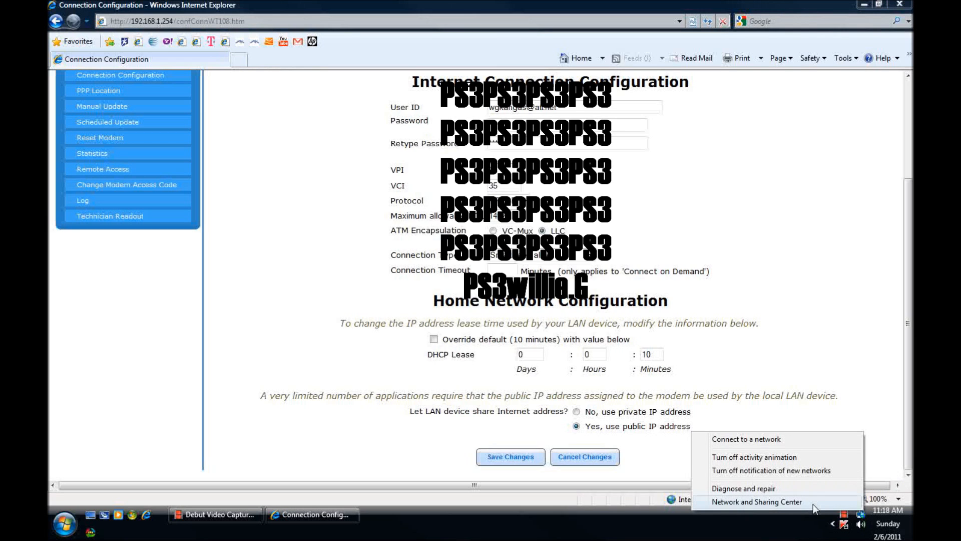
View the full network map, then log in to the router at 10.0.0.1
{"action": "left_click", "coordinate": [756, 501]}
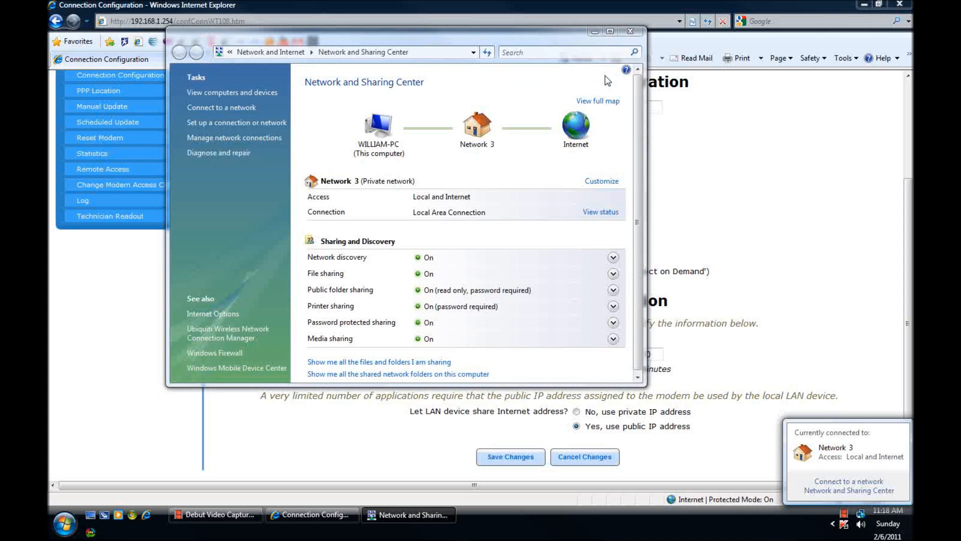
{"action": "left_click", "coordinate": [598, 100]}
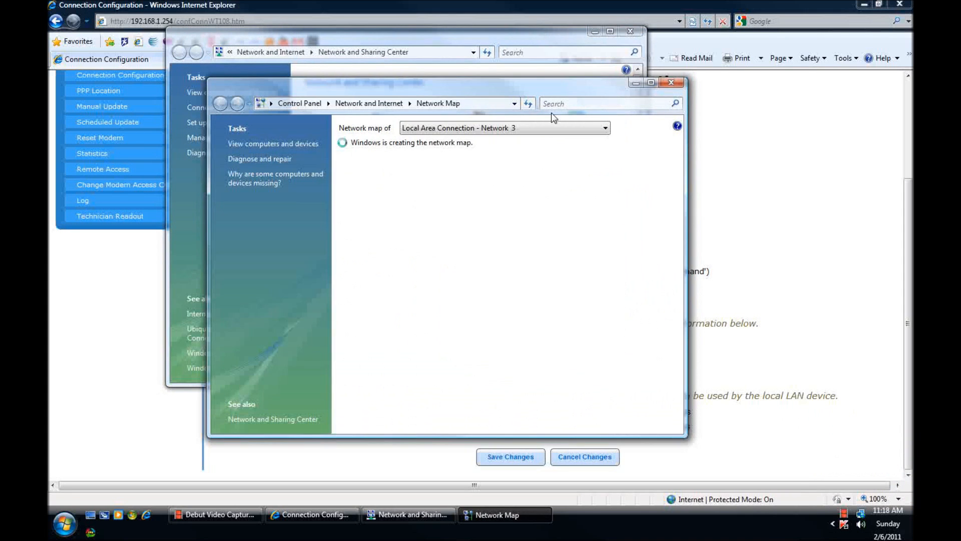
{"action": "mouse_move", "coordinate": [477, 163]}
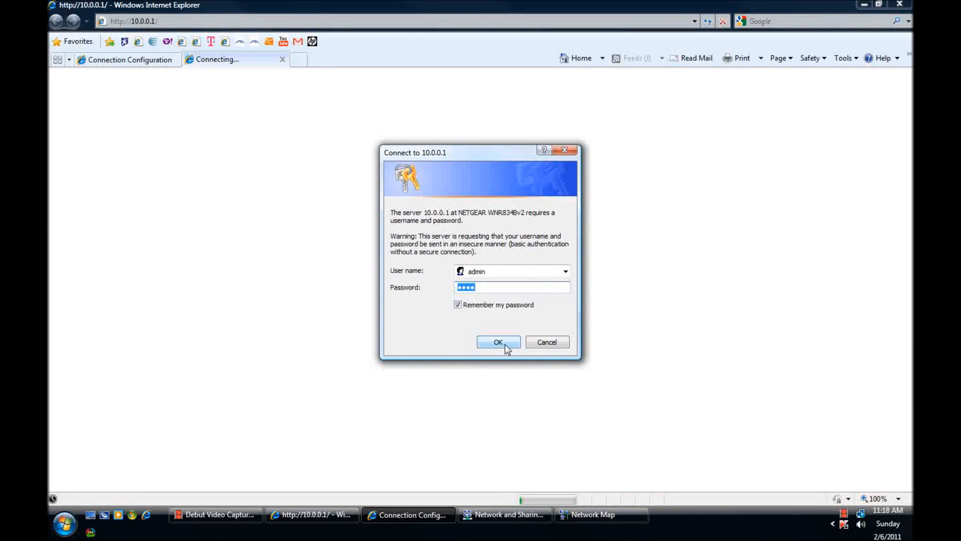
{"action": "left_click", "coordinate": [498, 342]}
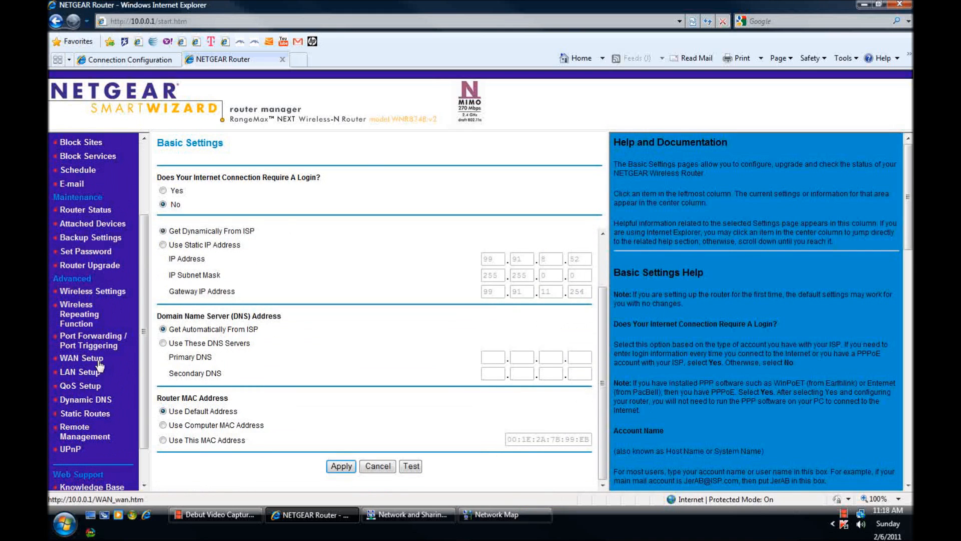
Switch NAT Filtering to Open on the router's Advanced WAN Setup page
{"action": "left_click", "coordinate": [81, 358]}
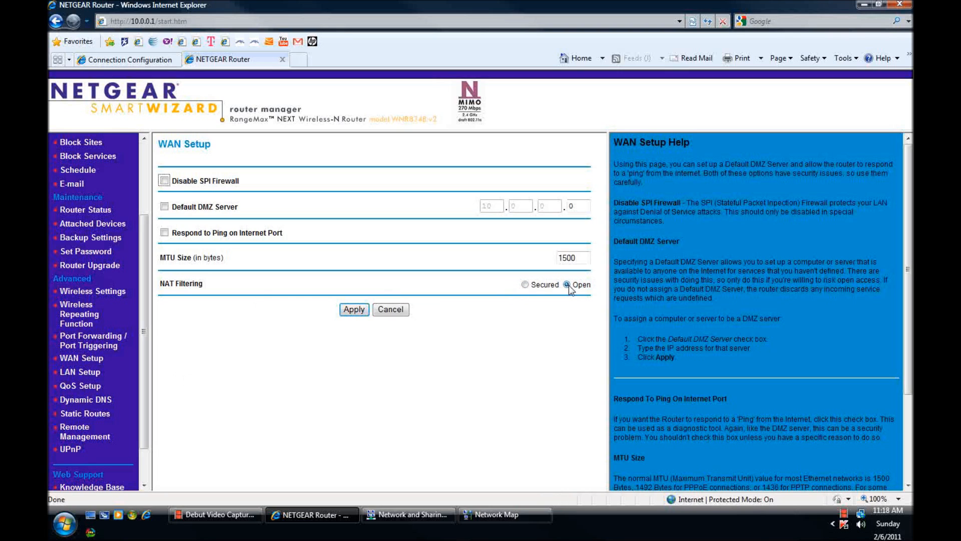
{"action": "left_click", "coordinate": [567, 284]}
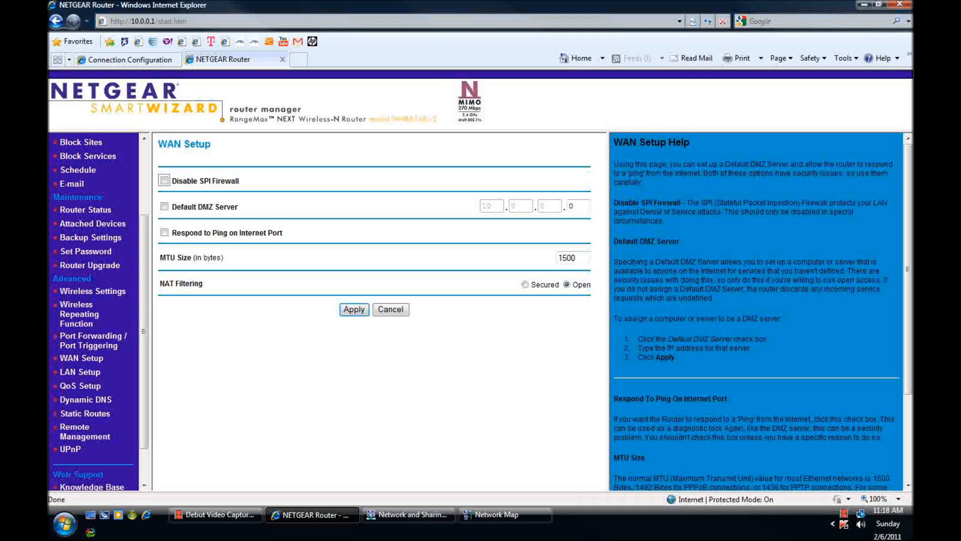
{"action": "mouse_move", "coordinate": [741, 160]}
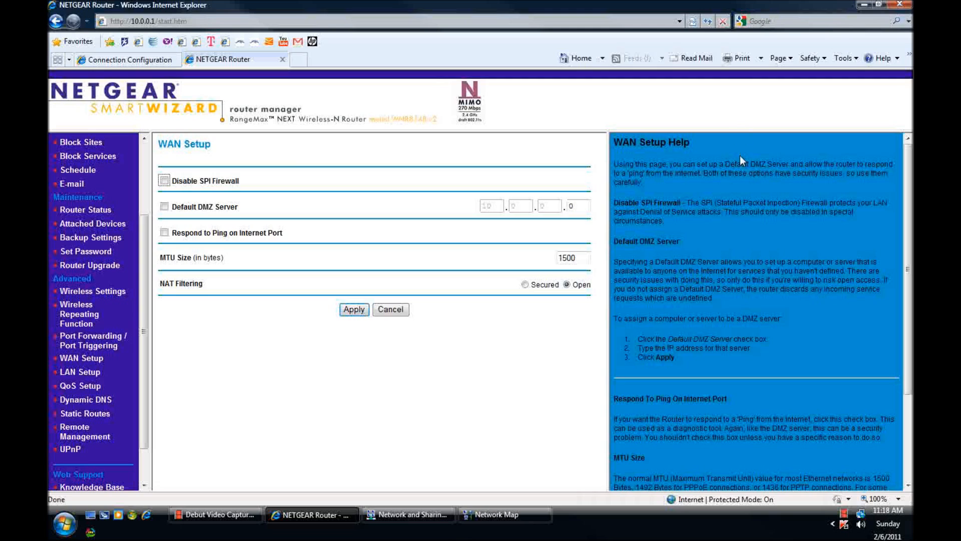
{"action": "mouse_move", "coordinate": [883, 115]}
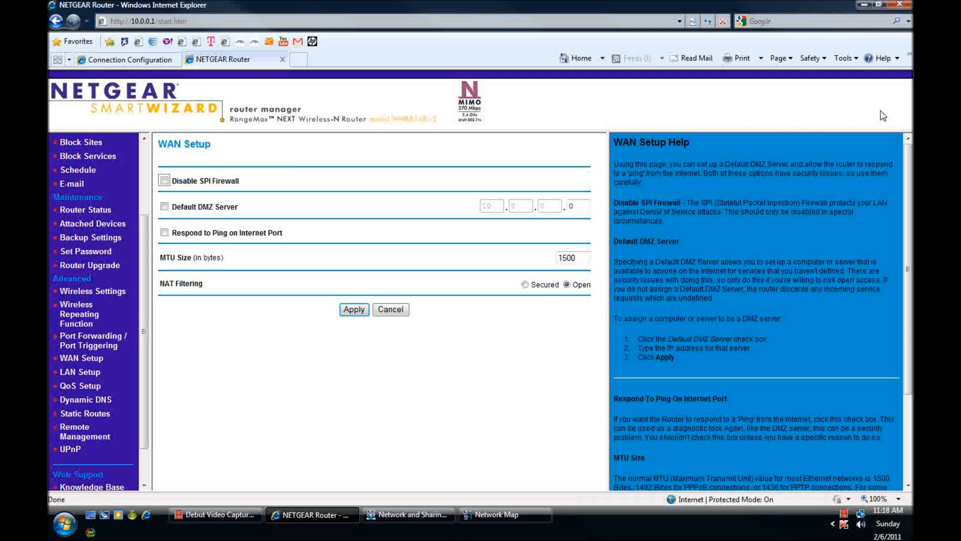